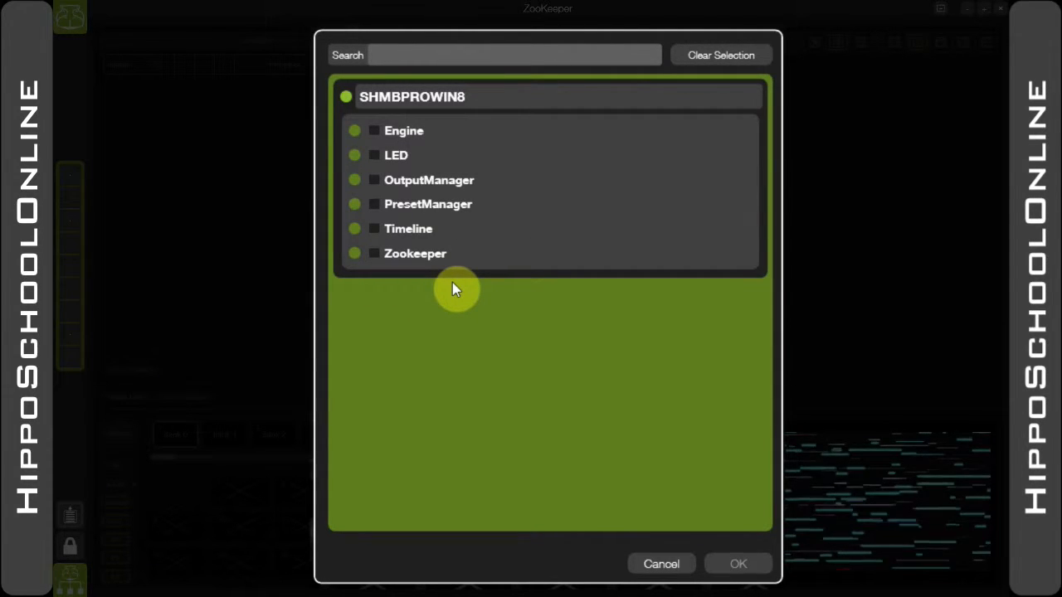
- Expand Engine, Mix0, Layer1 and Colour in the track picker to reveal Brightness and Contrast
click(404, 130)
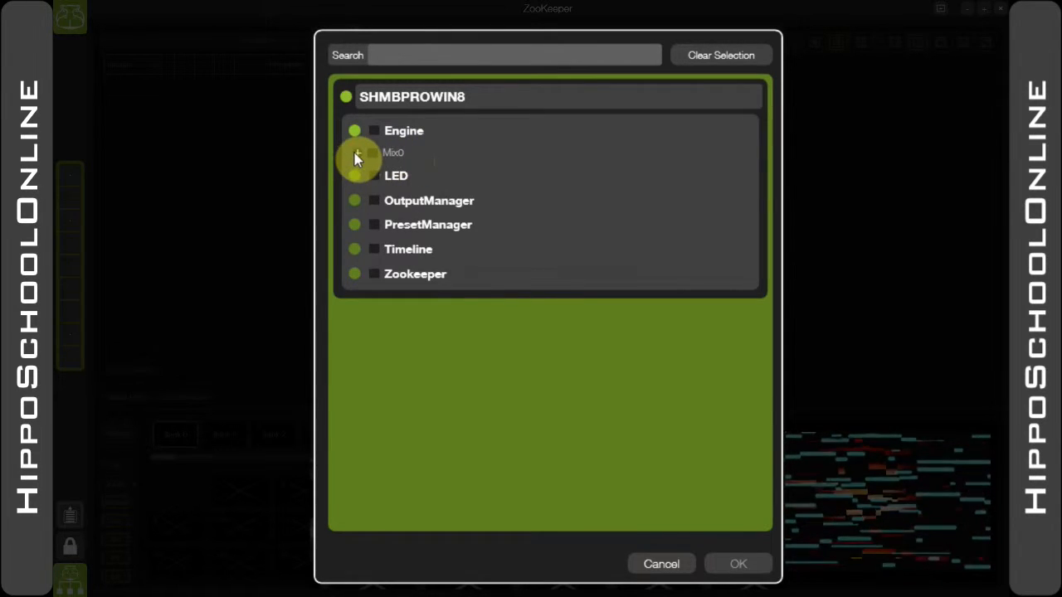
click(358, 153)
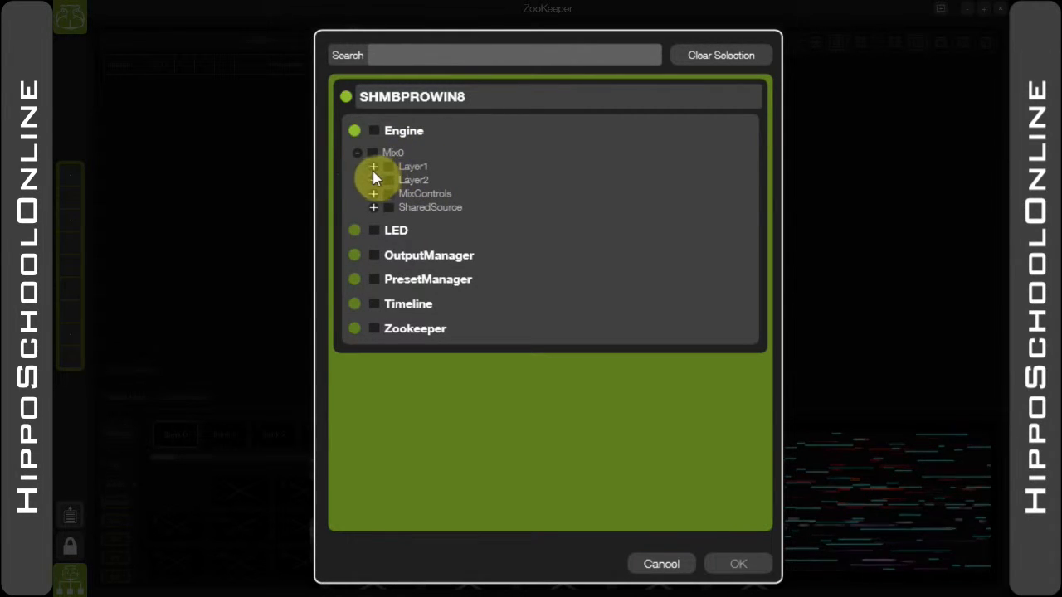
click(373, 167)
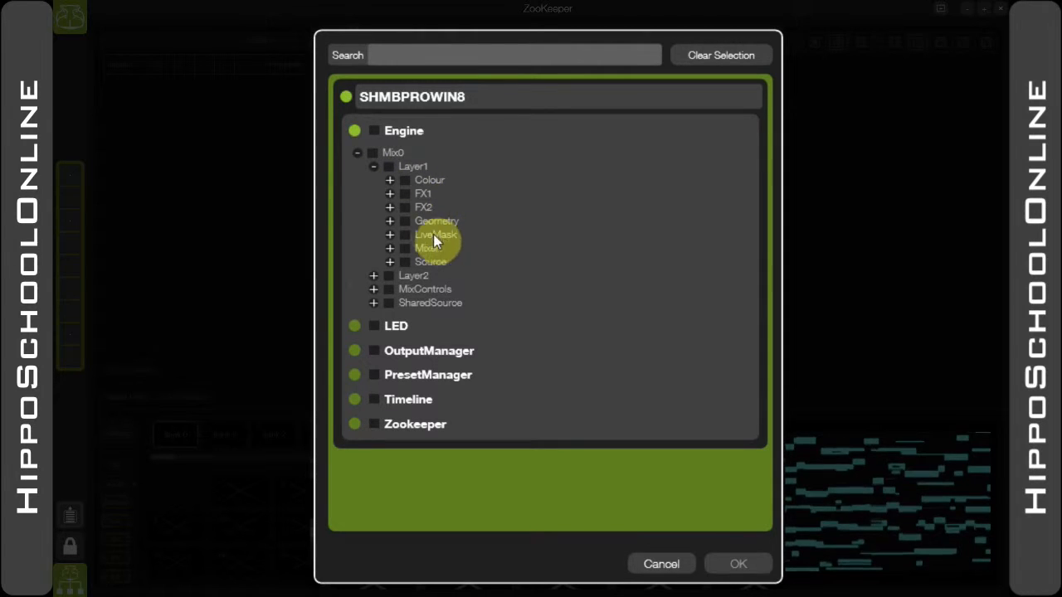
click(389, 180)
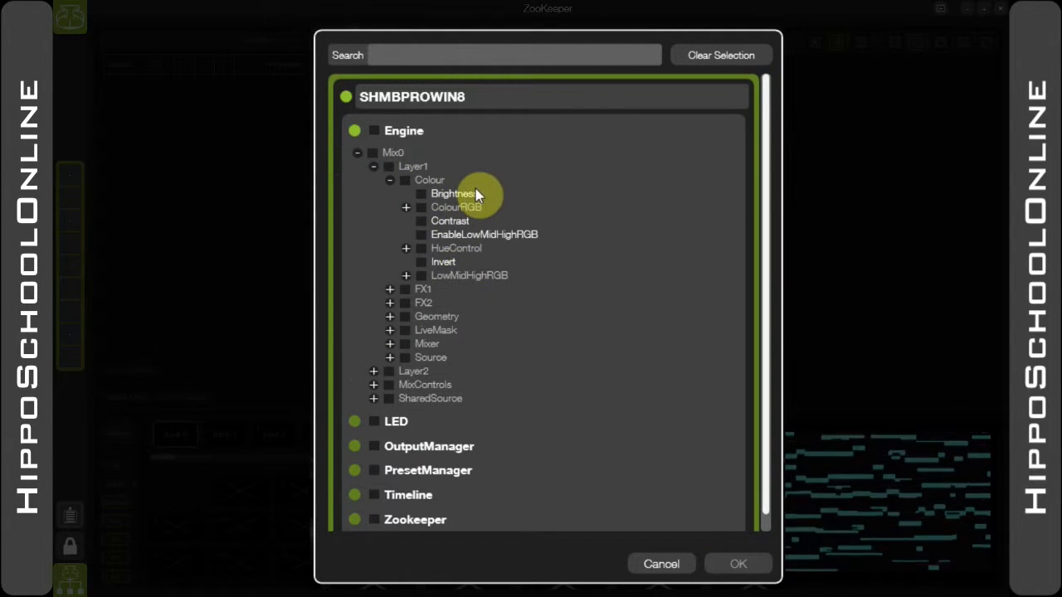
mouse_move(355, 150)
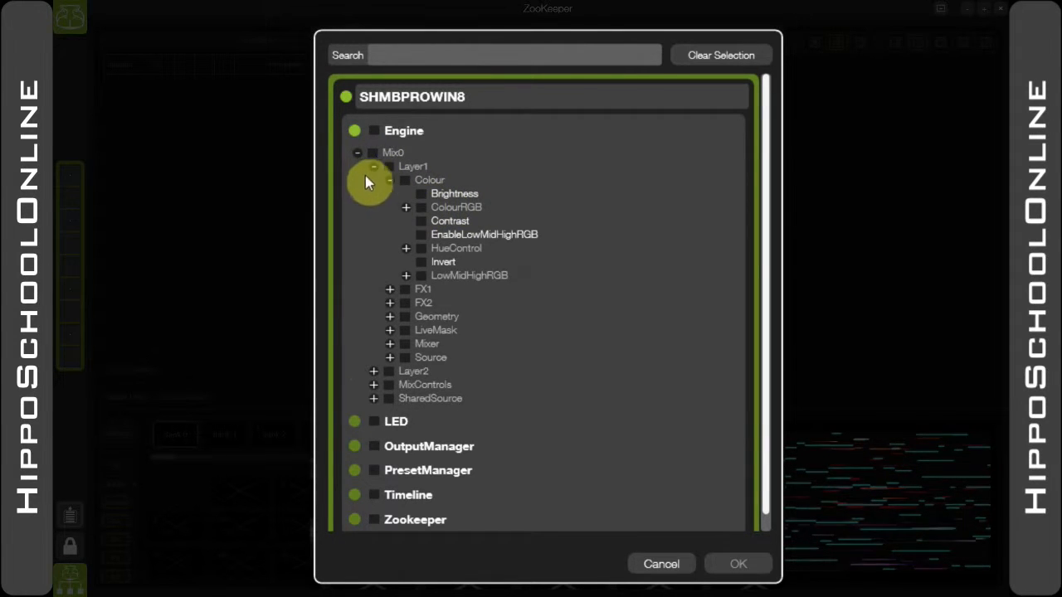
mouse_move(440, 213)
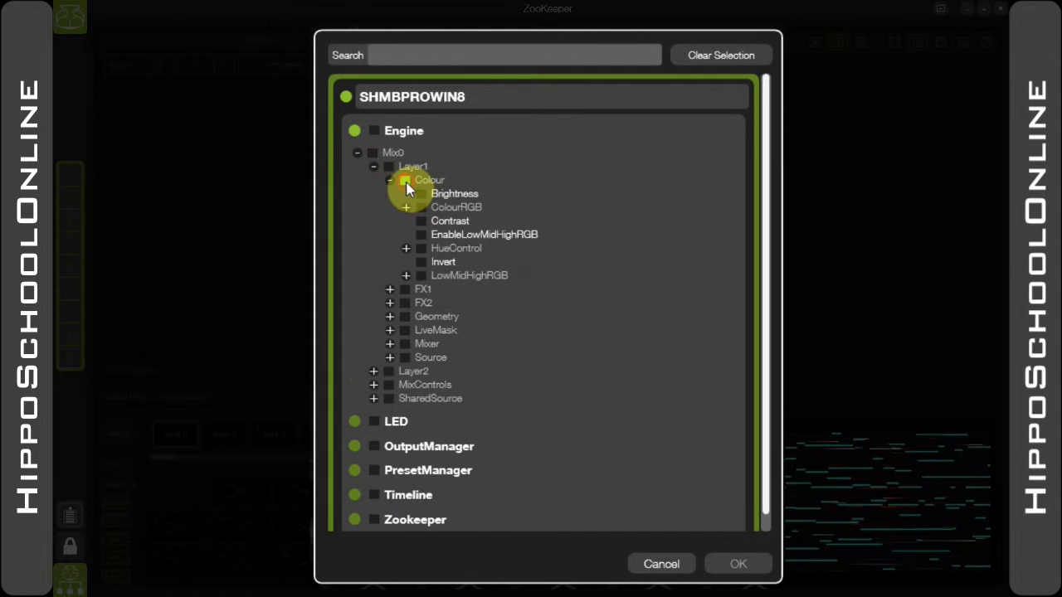
click(406, 180)
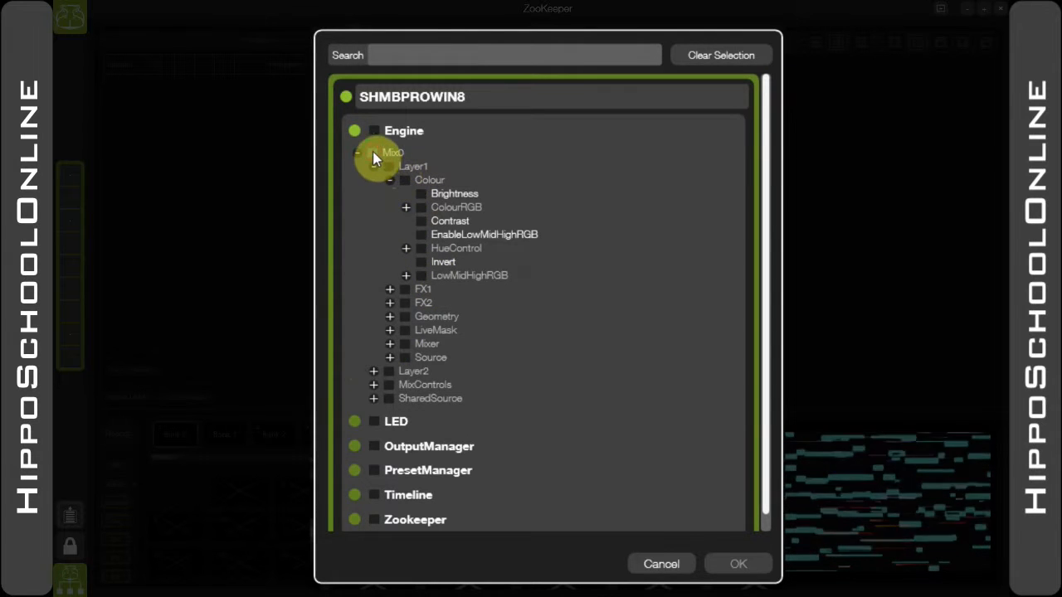
- Select every Layer1 parameter as a track and confirm the Add Tracks dialog
click(375, 131)
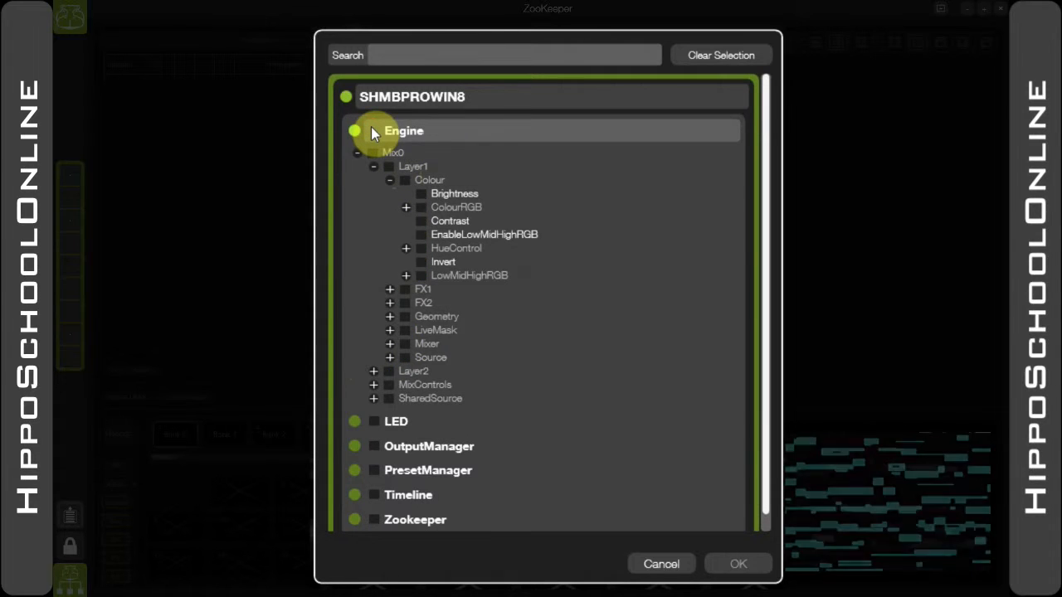
mouse_move(390, 170)
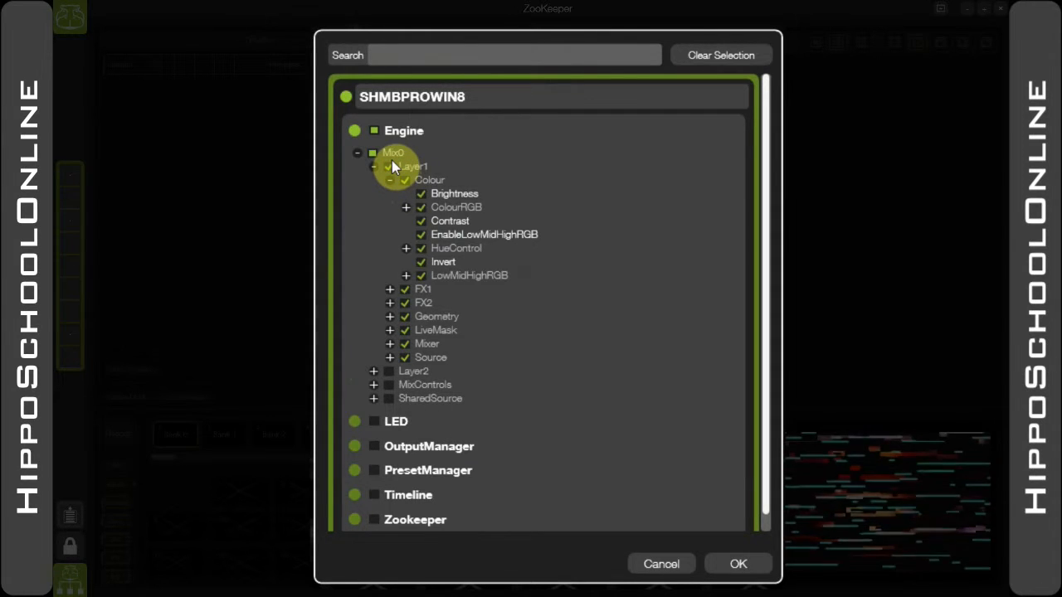
click(737, 563)
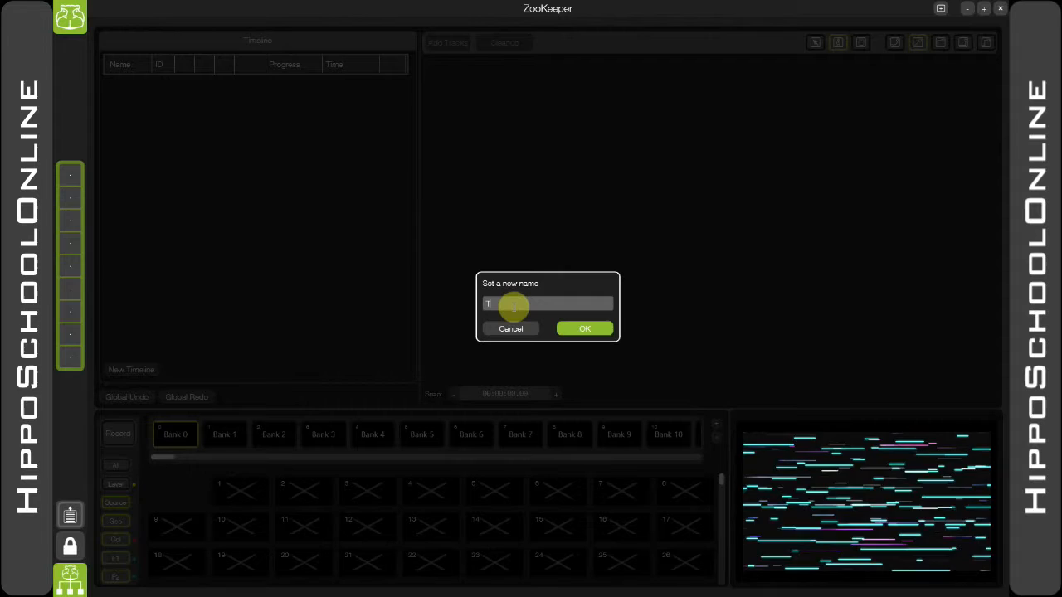
- Accept the name for Timeline 1 and unfold the SHMBPROWIN8 and Layer1 track groups
click(585, 328)
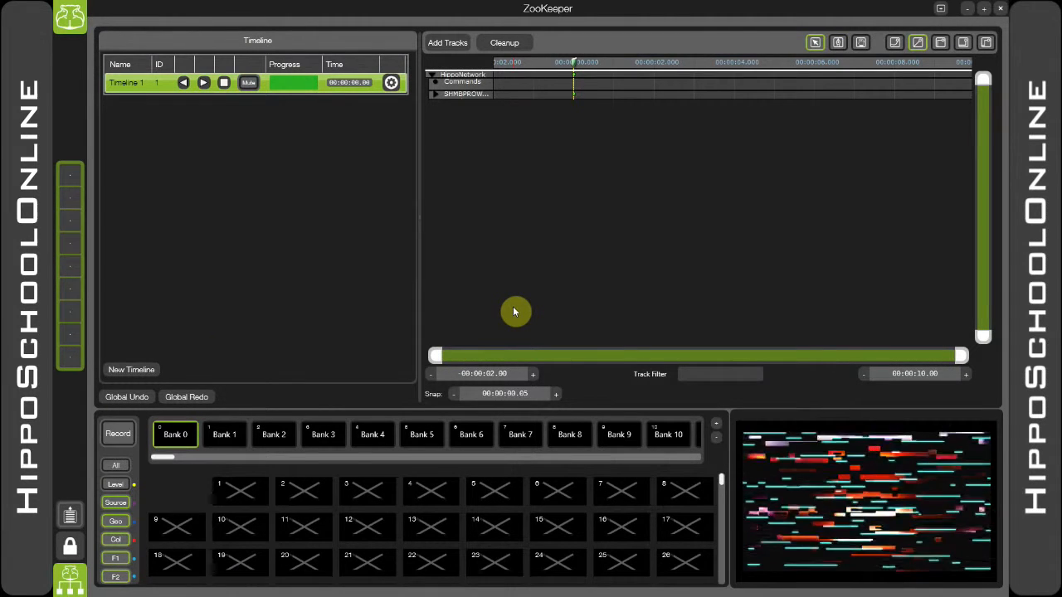
mouse_move(125, 102)
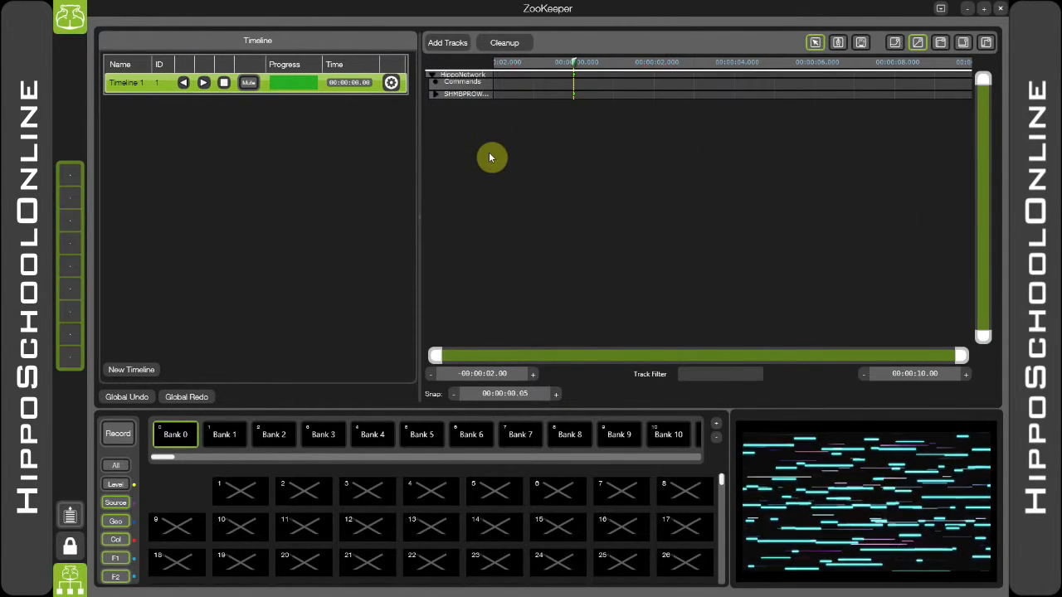
click(433, 93)
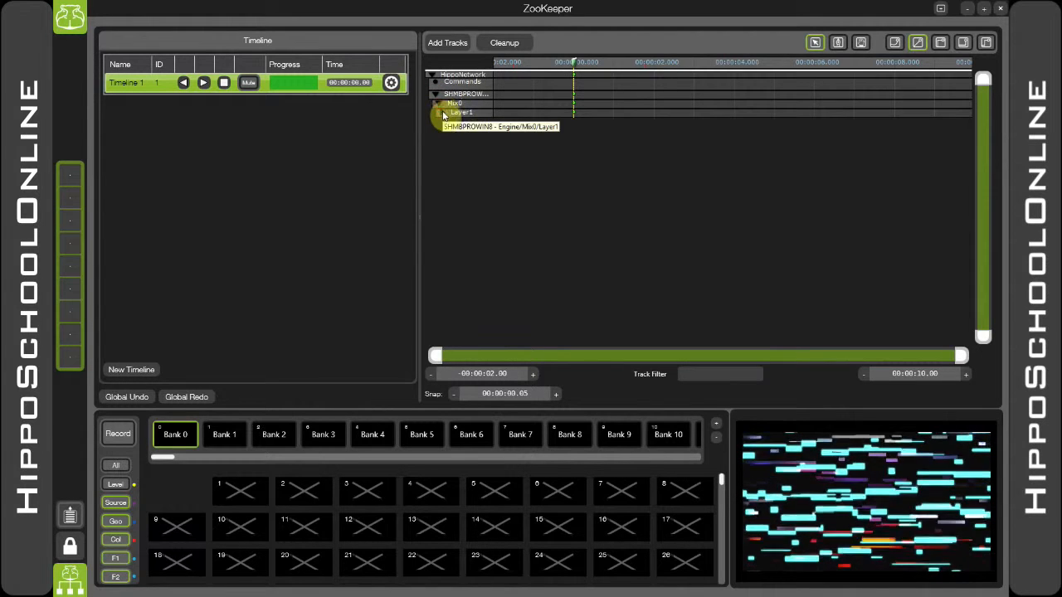
click(441, 112)
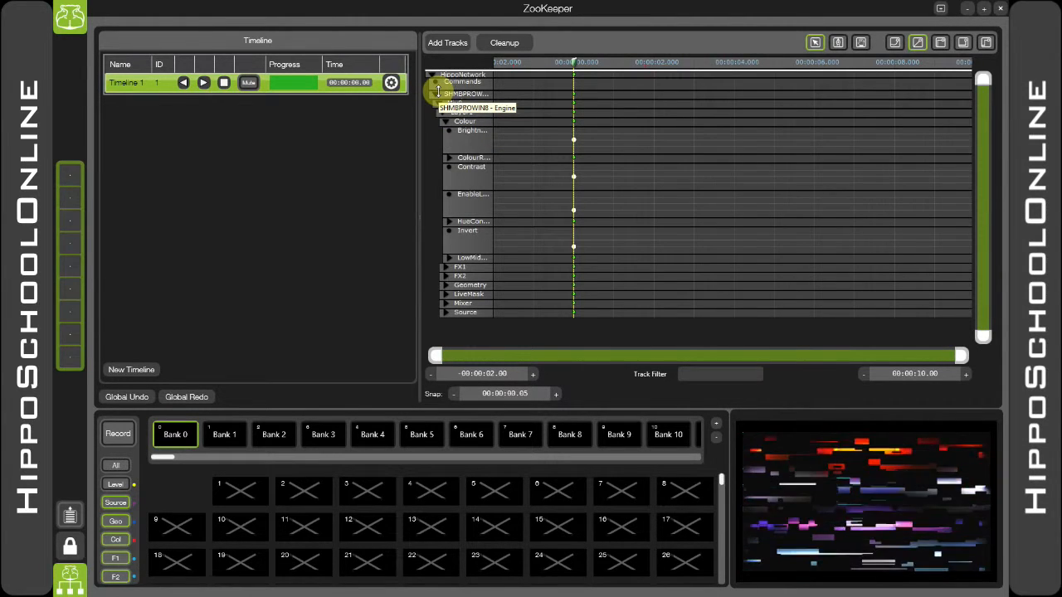
click(440, 94)
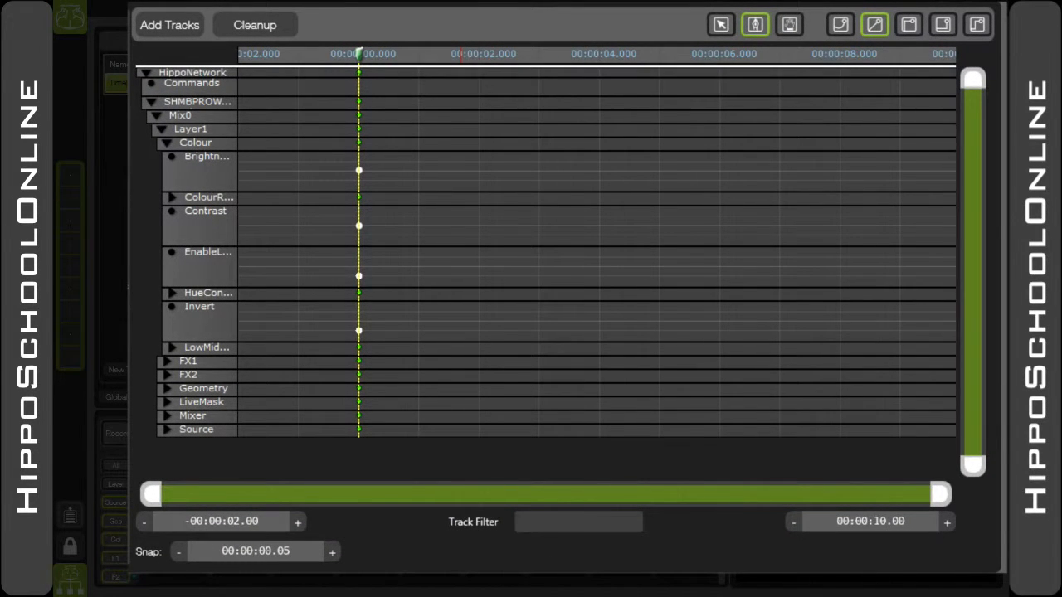
- Select the Brightness keyframe at time zero and drag it, raising its value to about 0.27
click(358, 170)
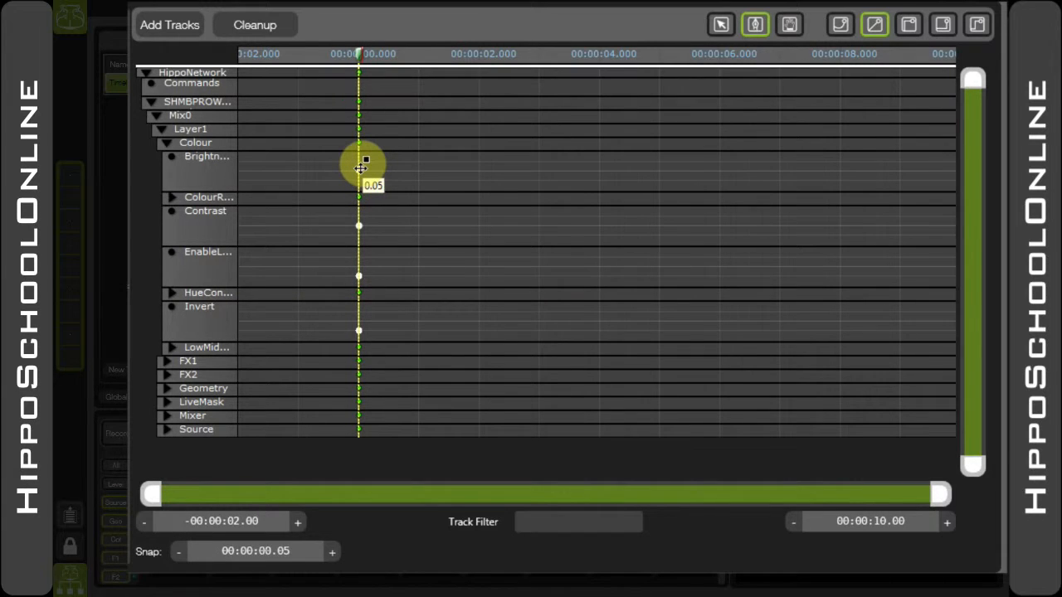
drag(365, 159, 395, 158)
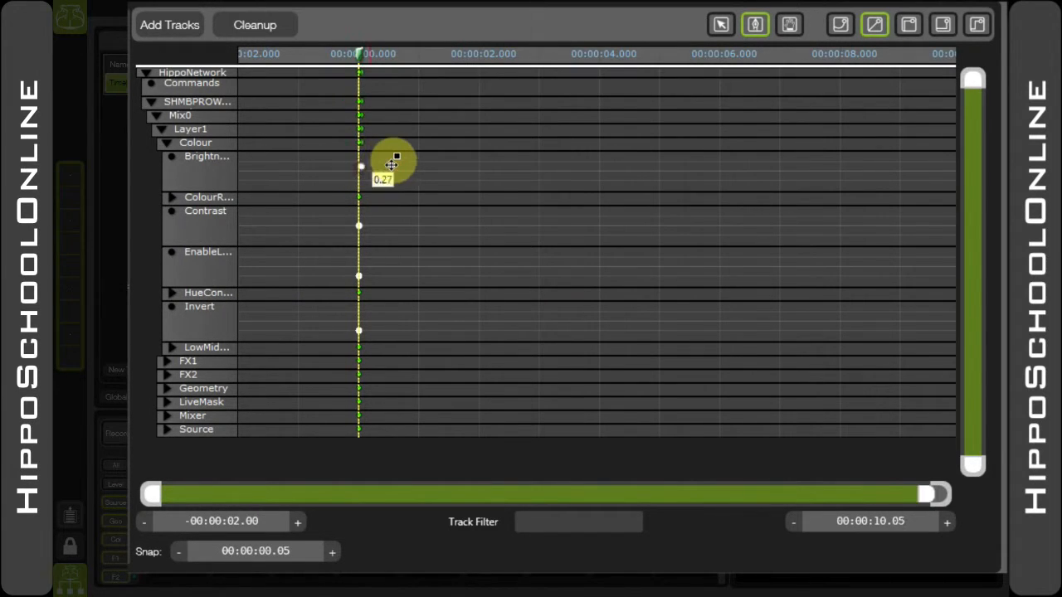
drag(394, 161, 620, 159)
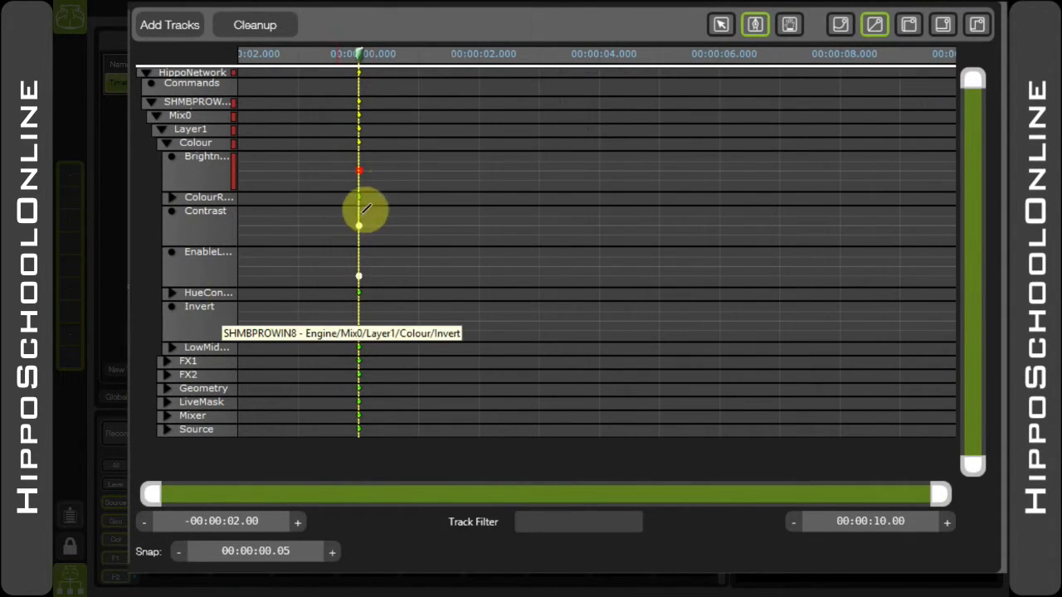
mouse_move(235, 144)
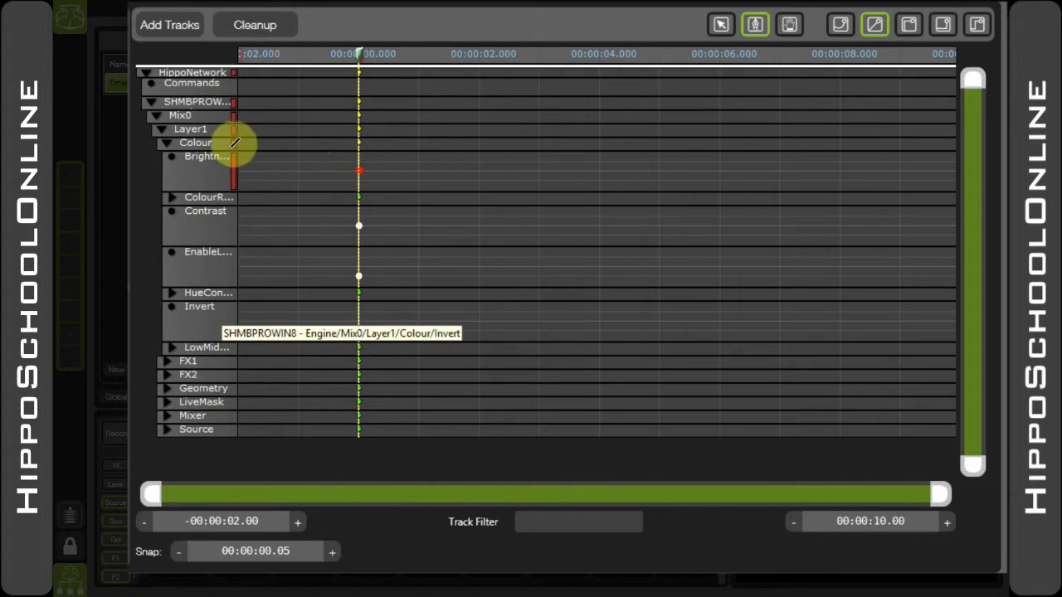
mouse_move(365, 139)
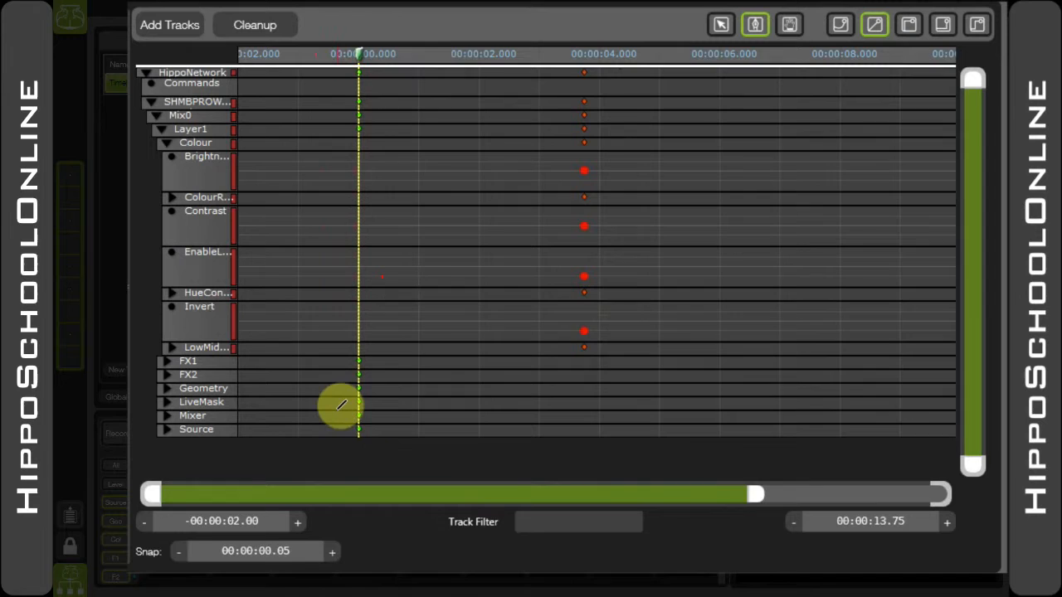
mouse_move(484, 282)
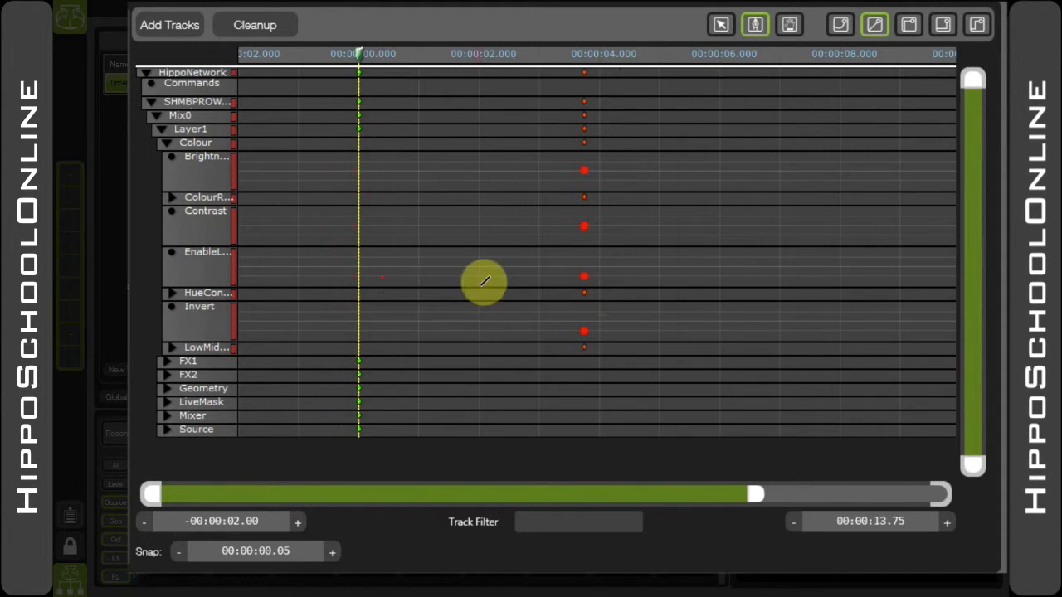
mouse_move(572, 164)
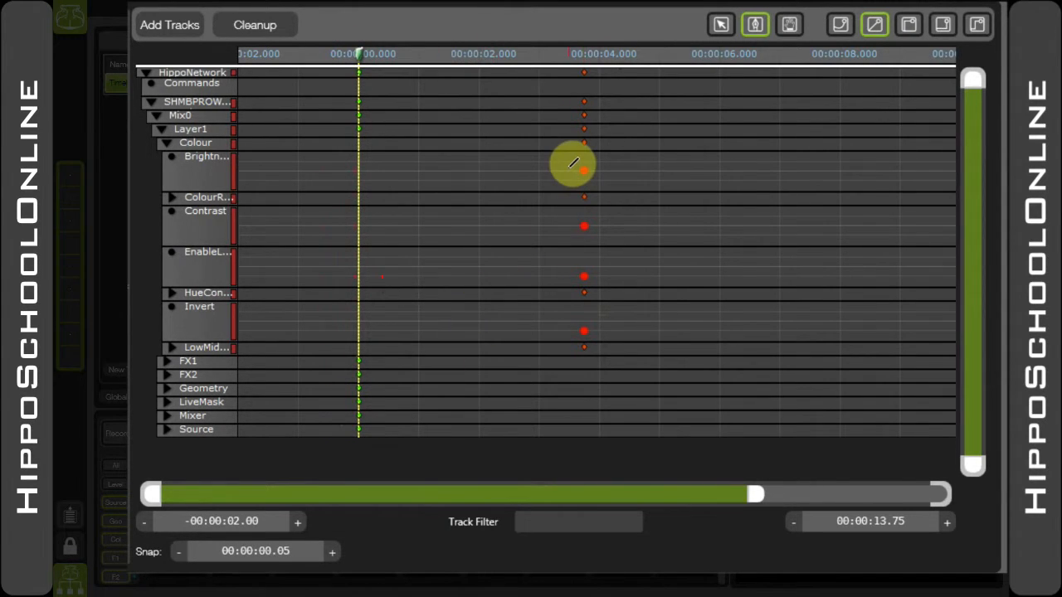
mouse_move(539, 260)
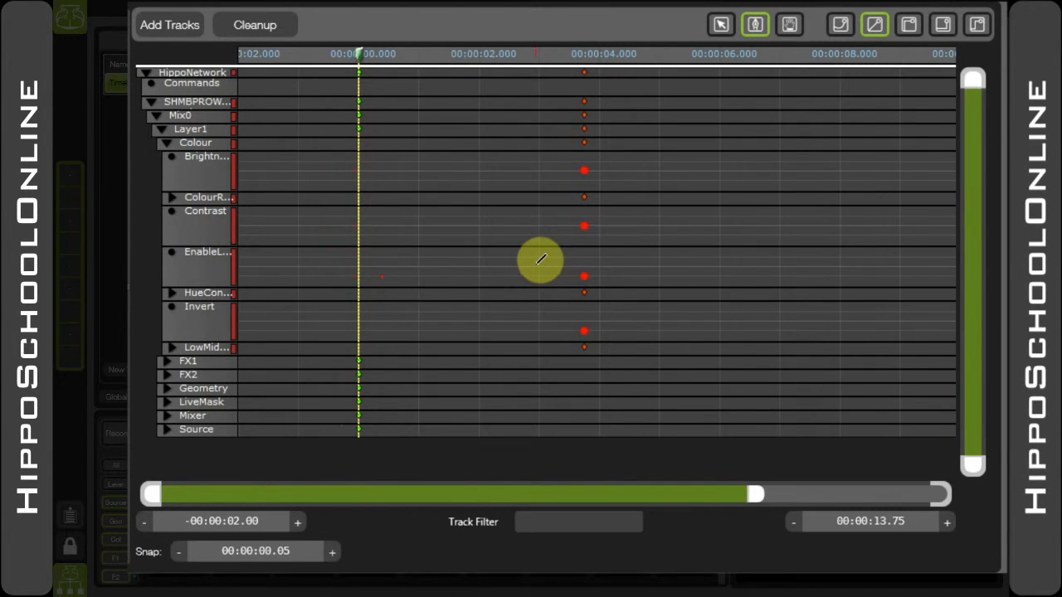
mouse_move(444, 260)
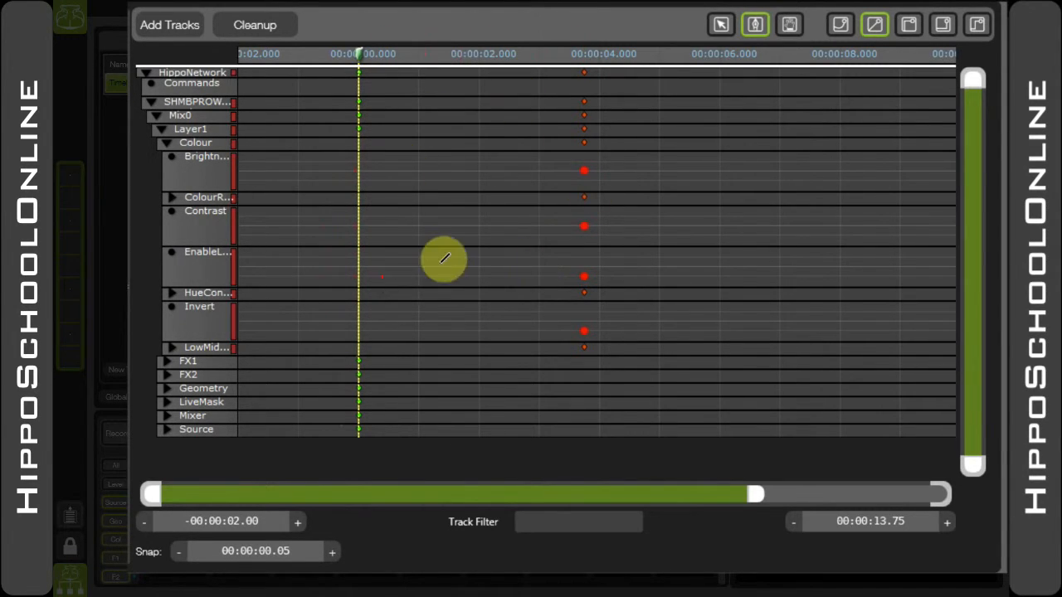
mouse_move(466, 240)
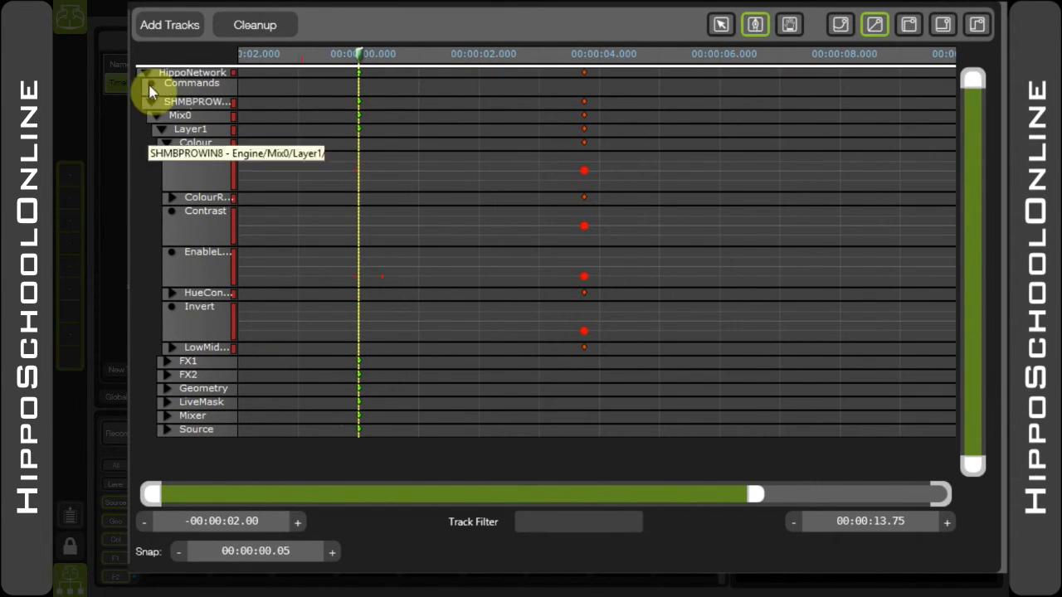
click(157, 88)
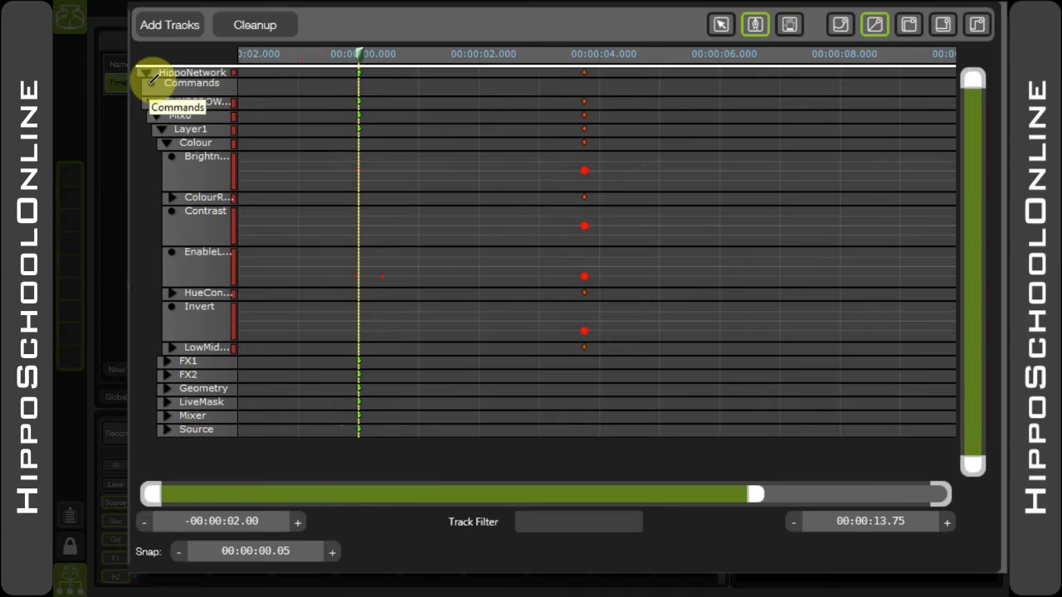